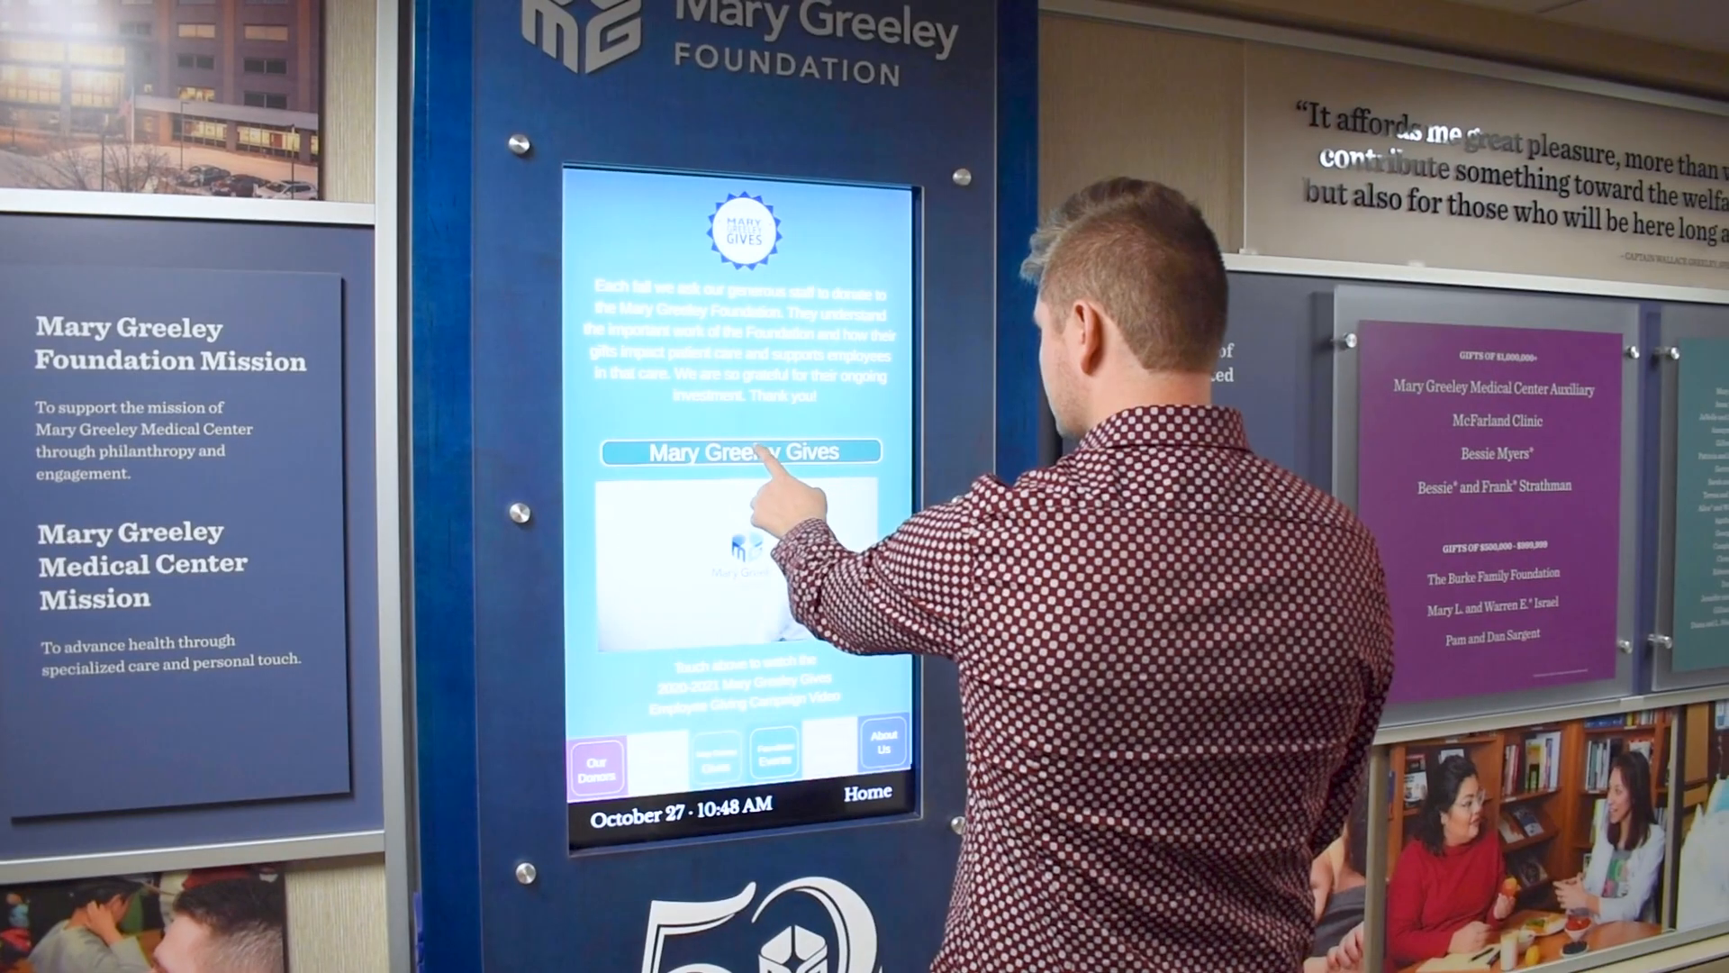
- Review the ChromeOS Flex overview down to the Kiosk & Signage partner solutions
left_click(746, 450)
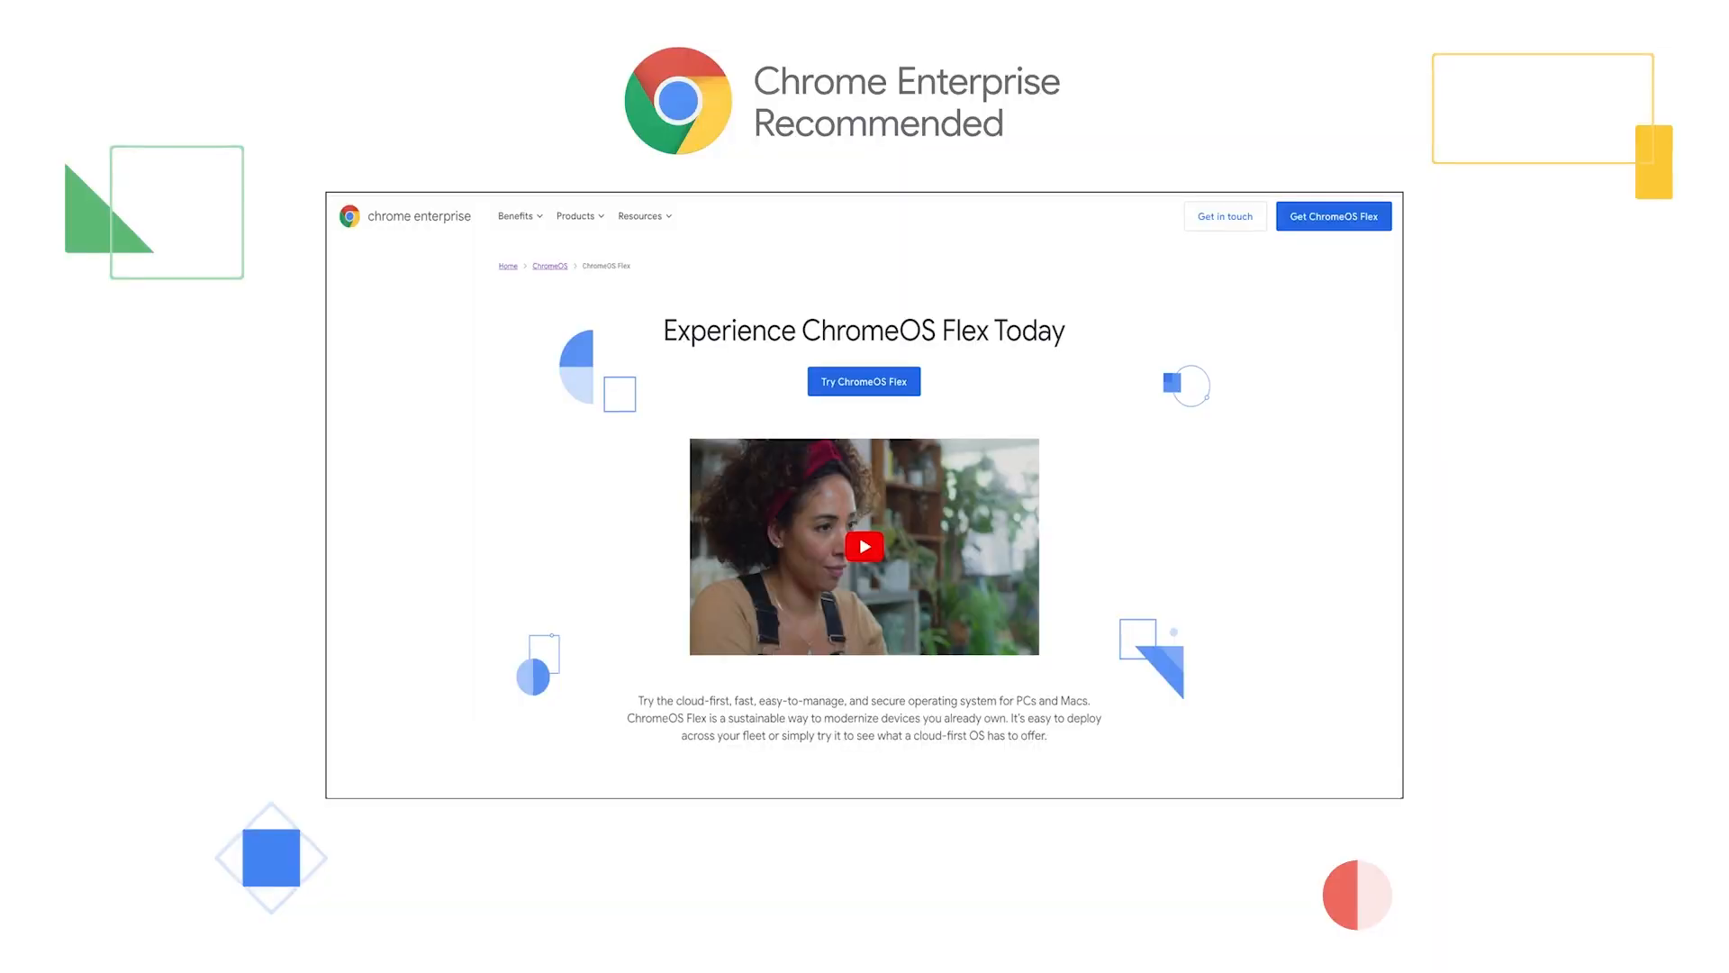
scroll("down", 3)
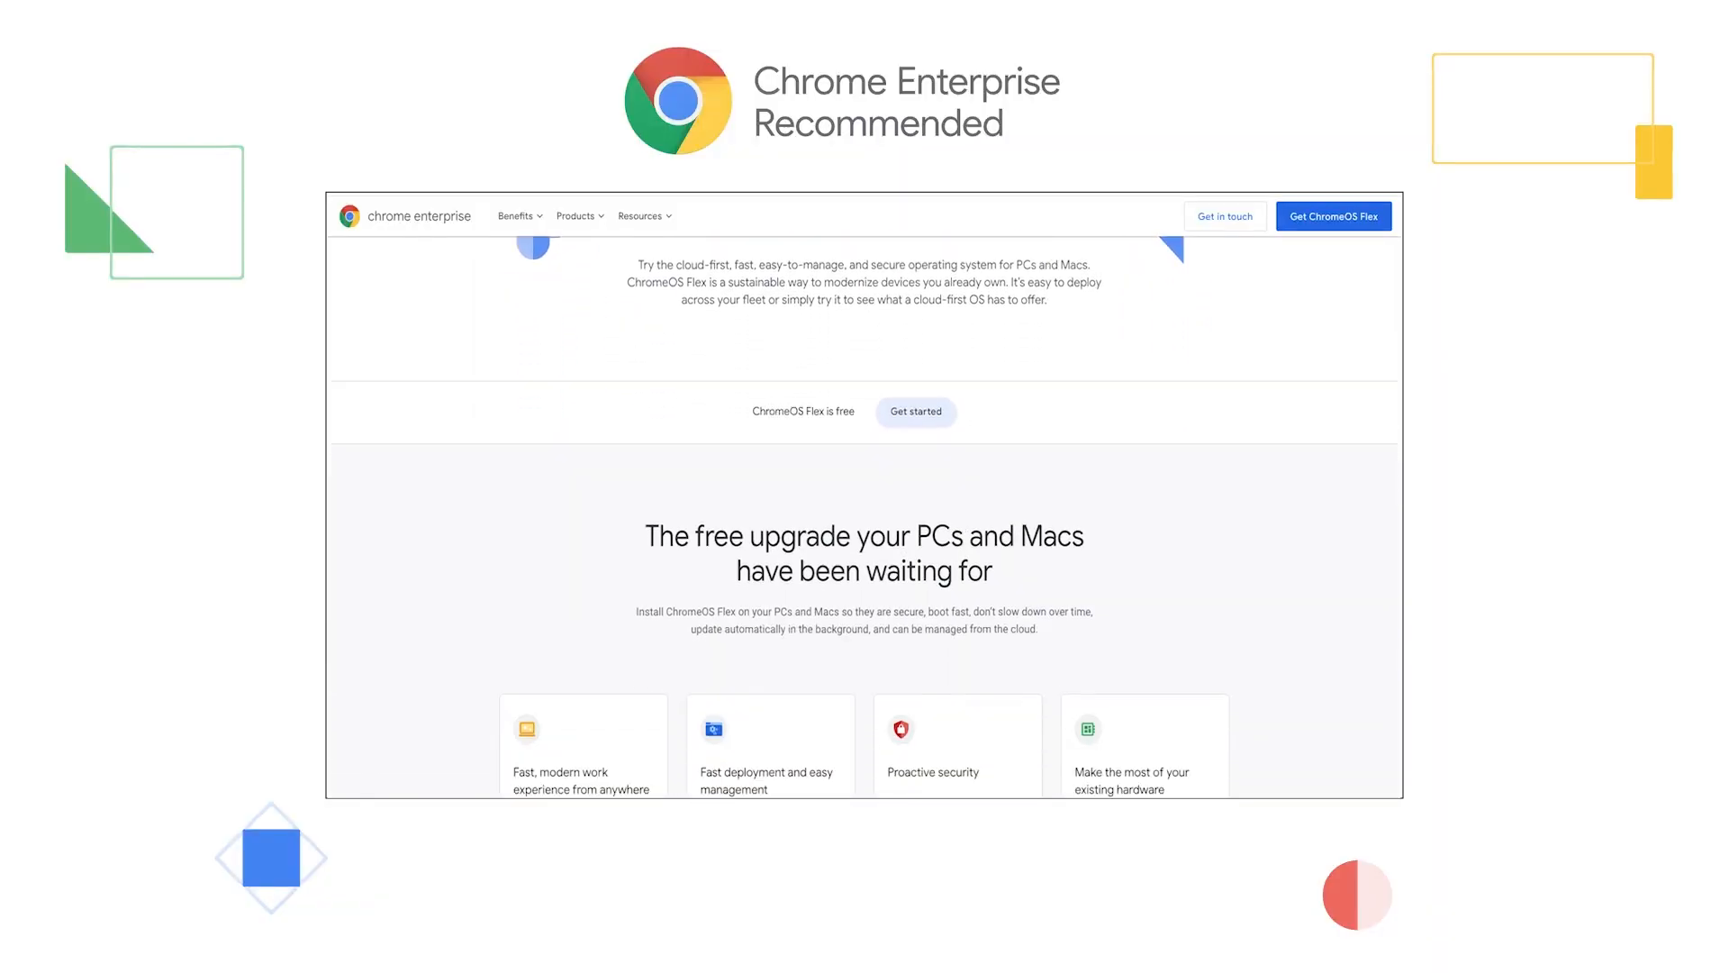
scroll("down", 3)
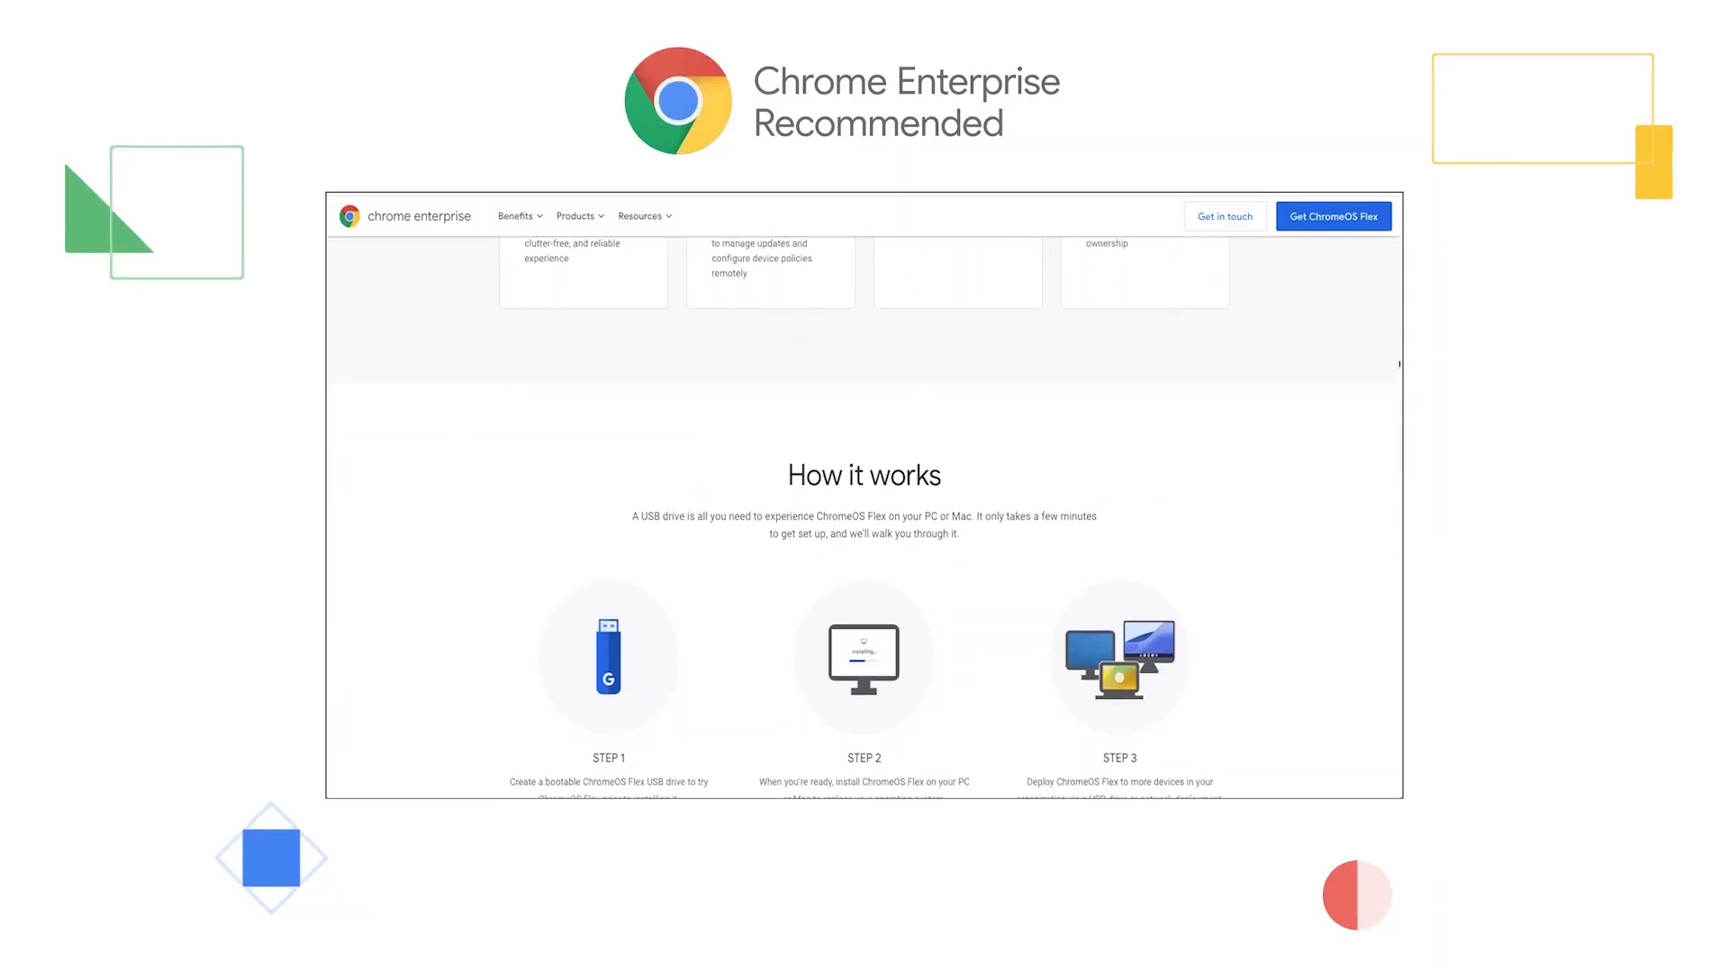
scroll("down", 3)
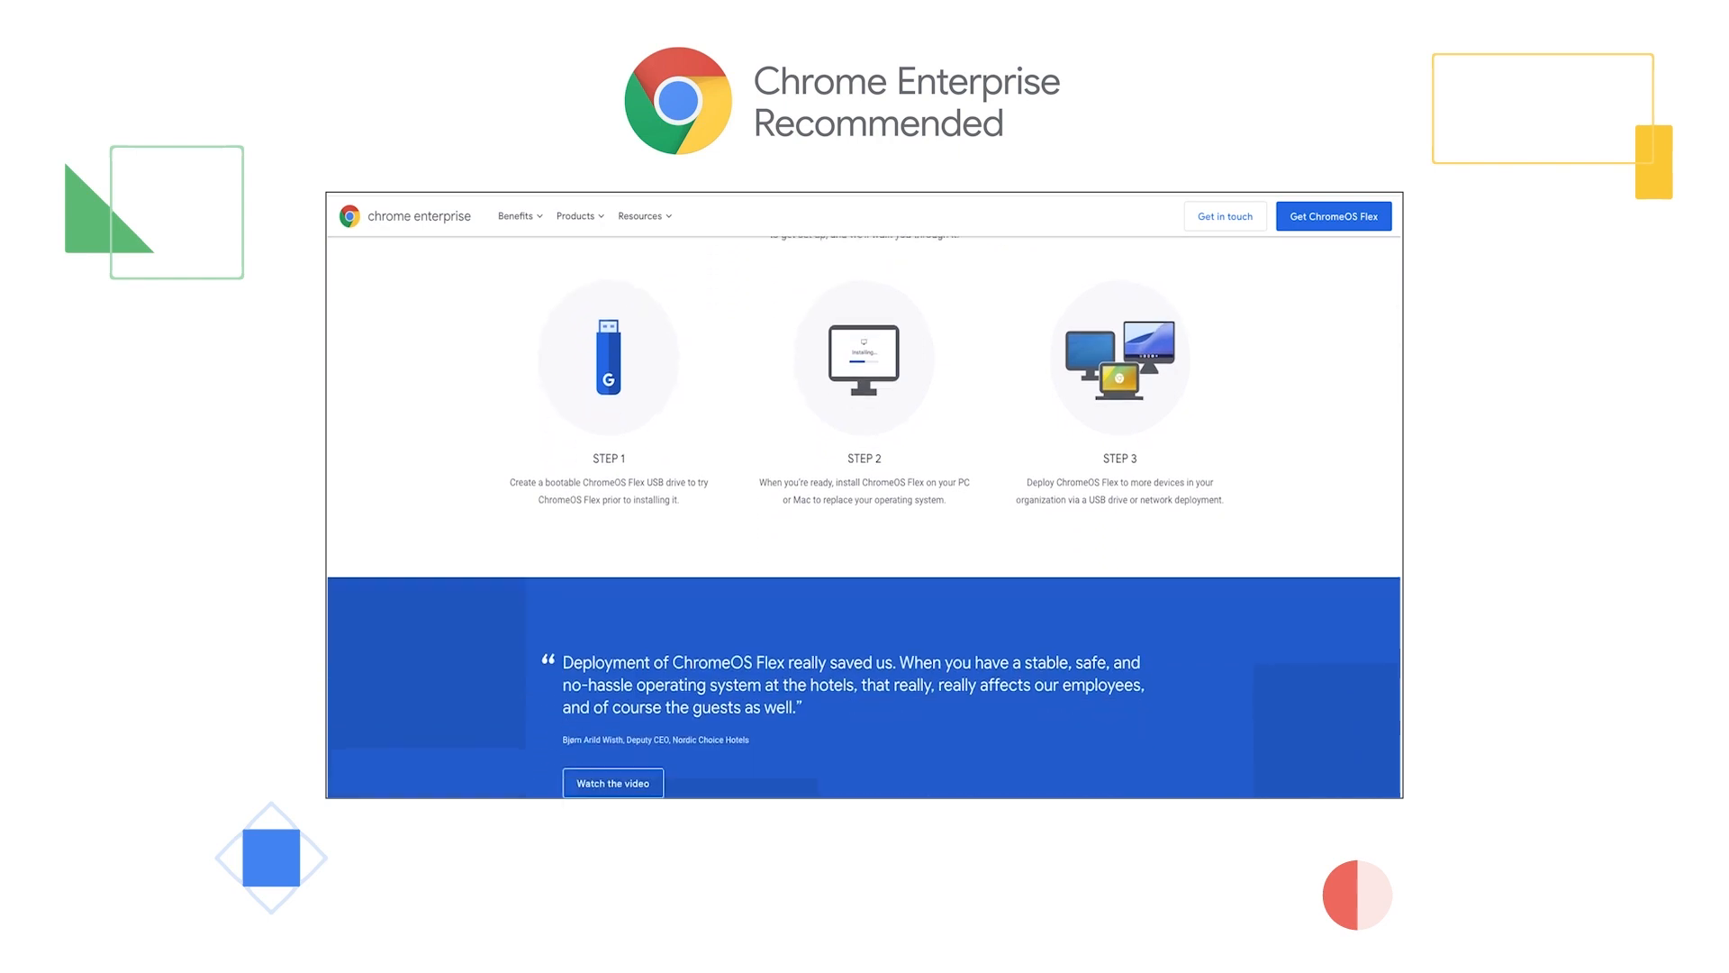
scroll("down", 3)
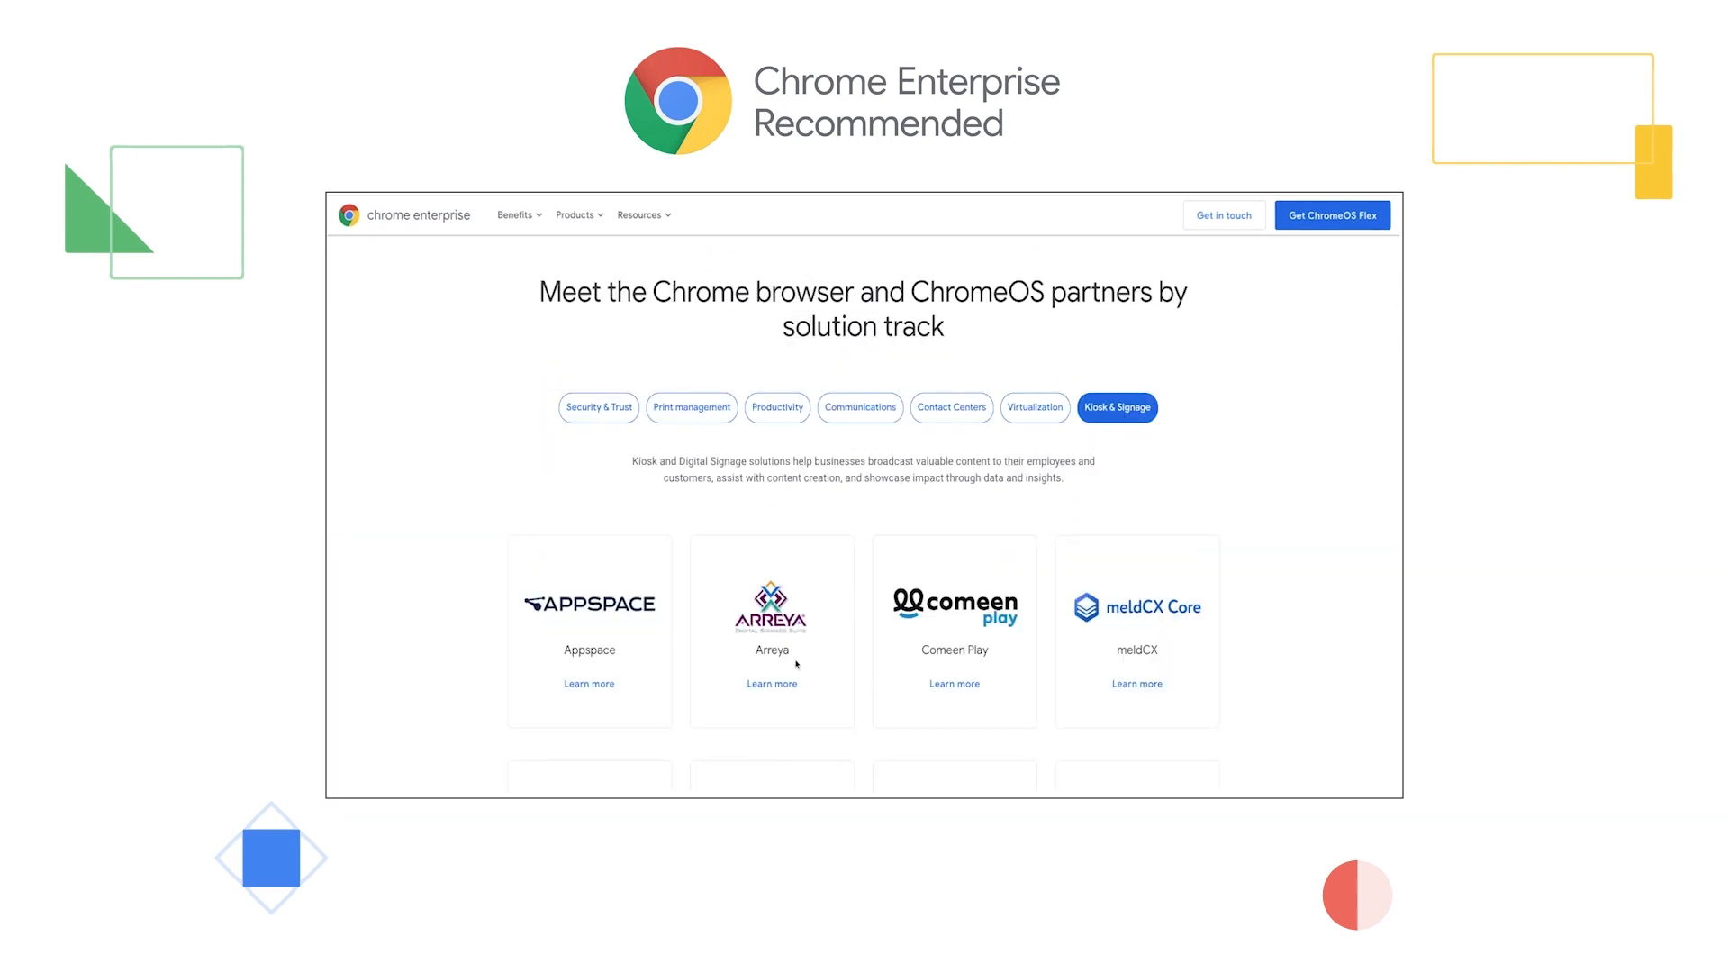
- Open the Arreya partner page from the Kiosk & Signage partner cards
left_click(771, 684)
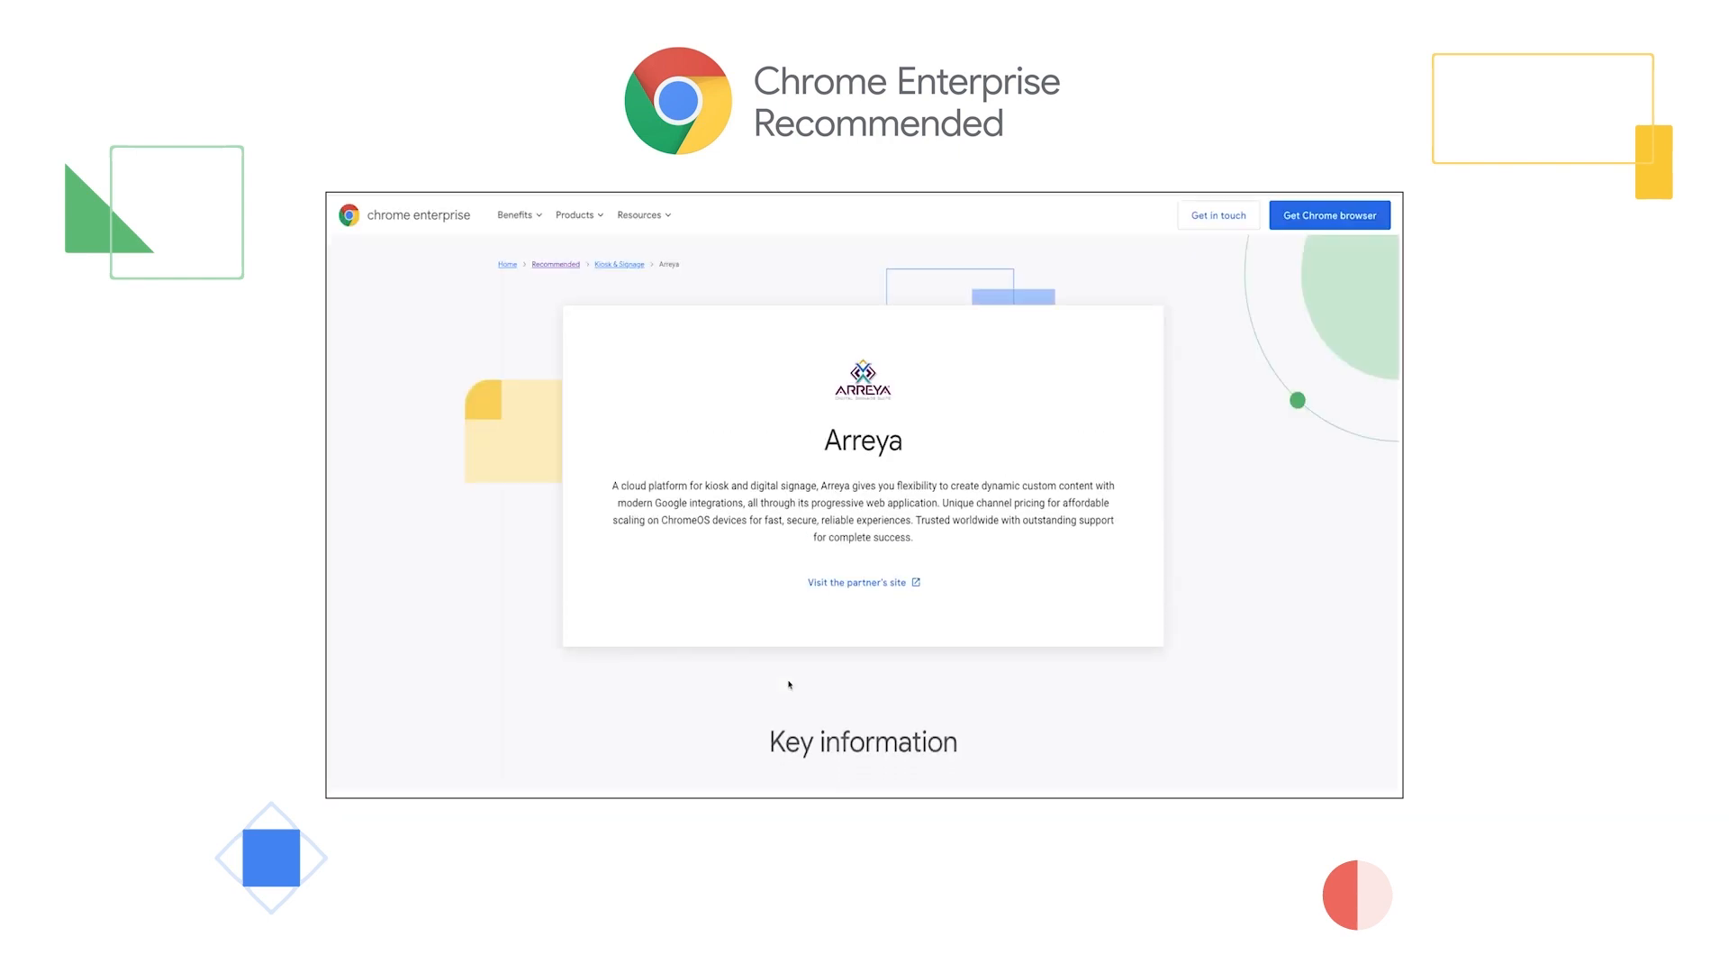